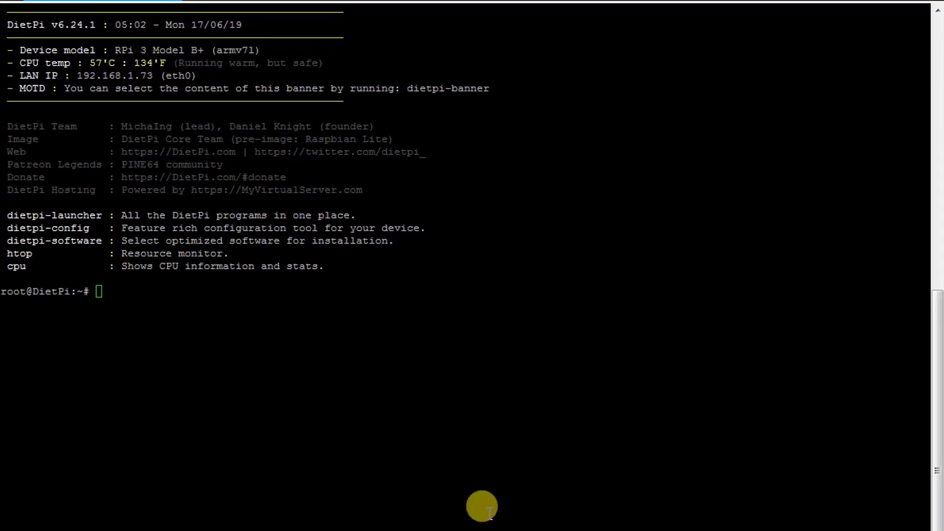
Launch dietpi-software and browse the optimised software list showing qBittorrent, Radarr and Sonarr selected.
{"action": "type", "text": "dirtpi-software"}
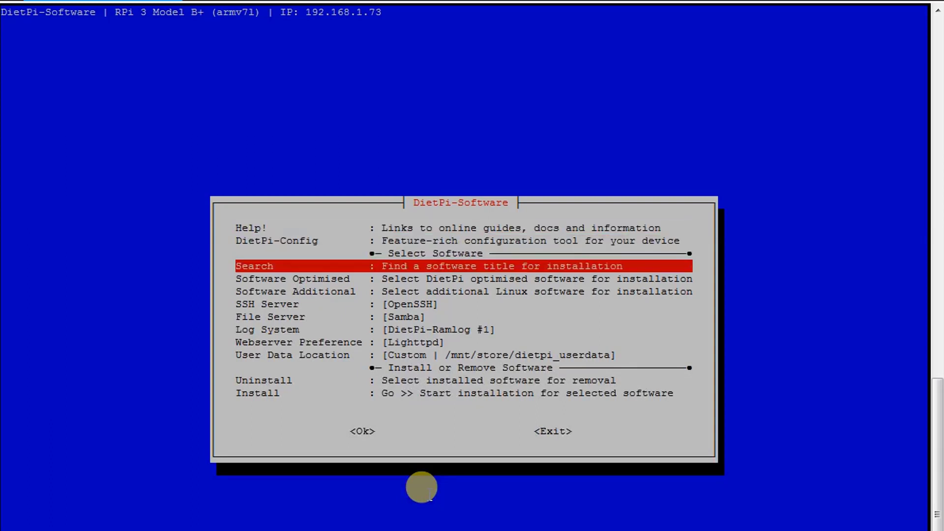
{"action": "key", "text": "Down"}
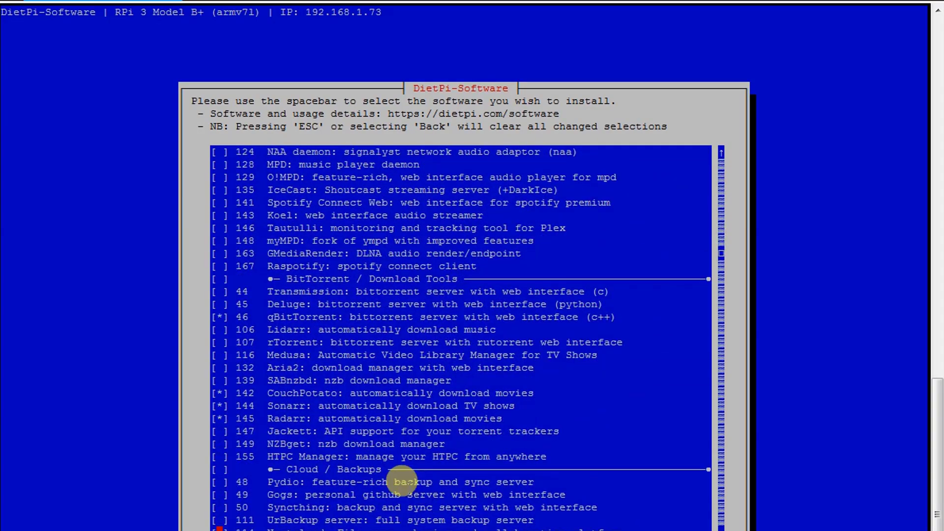
{"action": "mouse_move", "coordinate": [326, 424]}
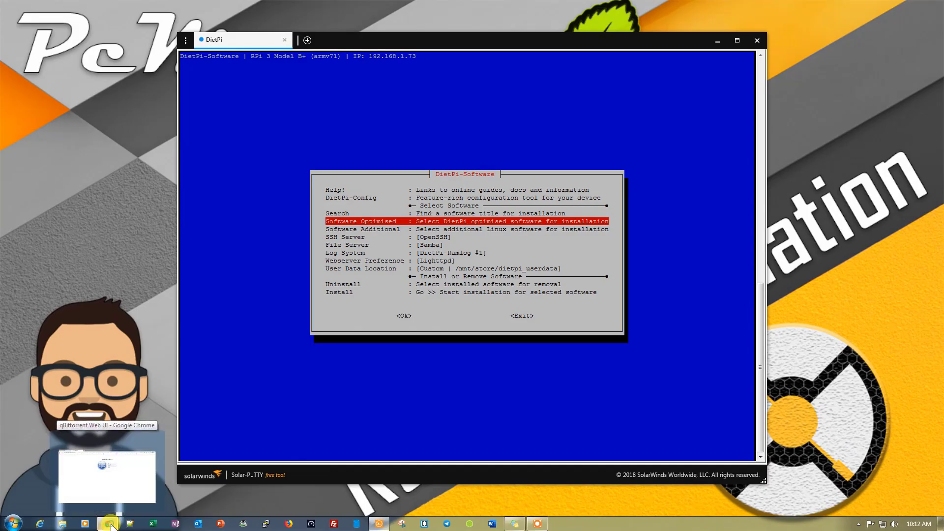
Bring Chrome forward and switch from the qBittorrent login tab to the Radarr movies page.
{"action": "left_click", "coordinate": [108, 522]}
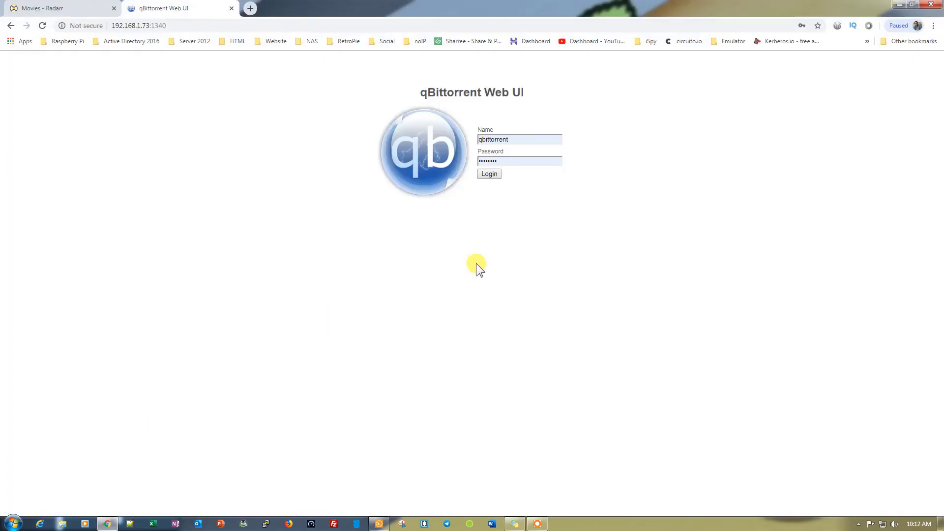
{"action": "mouse_move", "coordinate": [93, 28]}
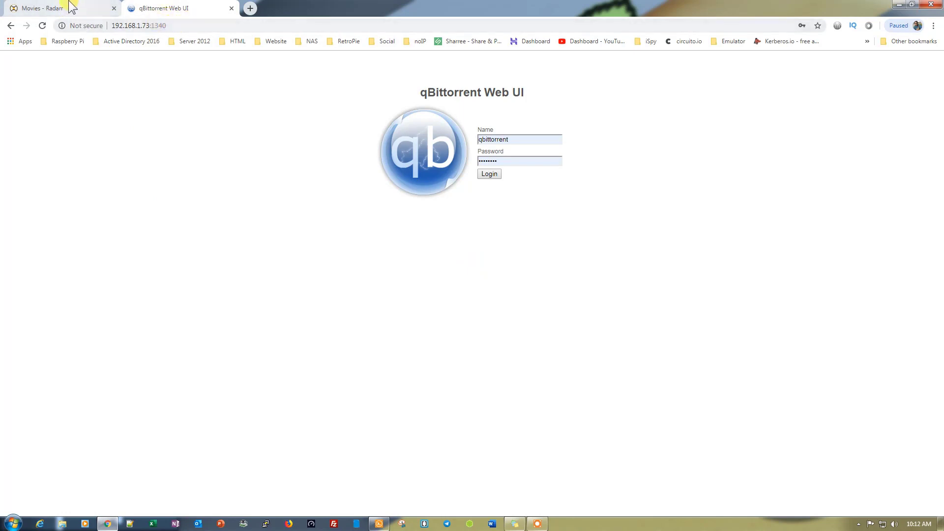
{"action": "left_click", "coordinate": [42, 7]}
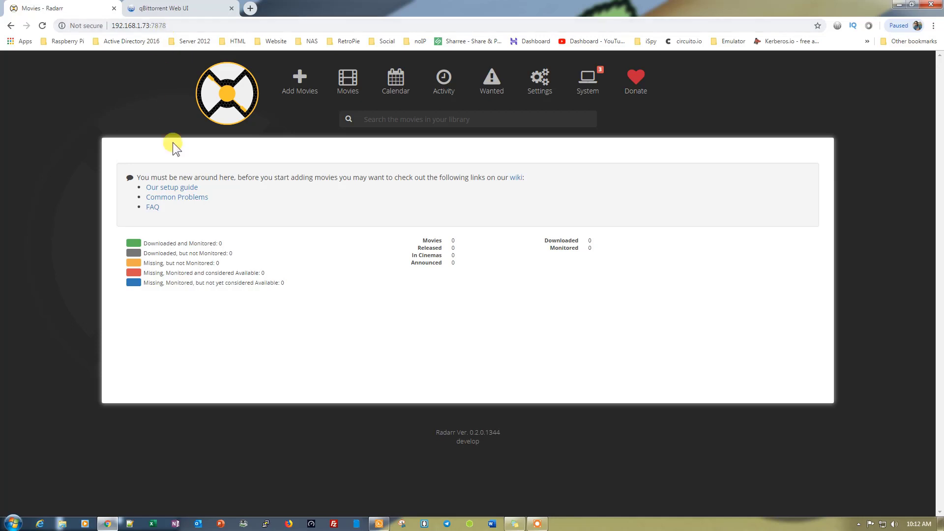
{"action": "mouse_move", "coordinate": [575, 165]}
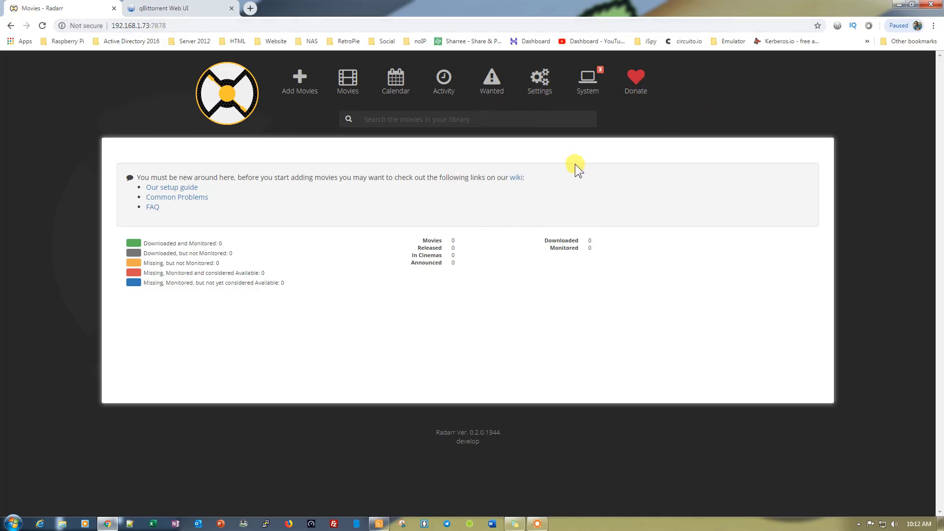
In Radarr's Media Management settings, switch Rename Movies to Yes.
{"action": "left_click", "coordinate": [538, 79]}
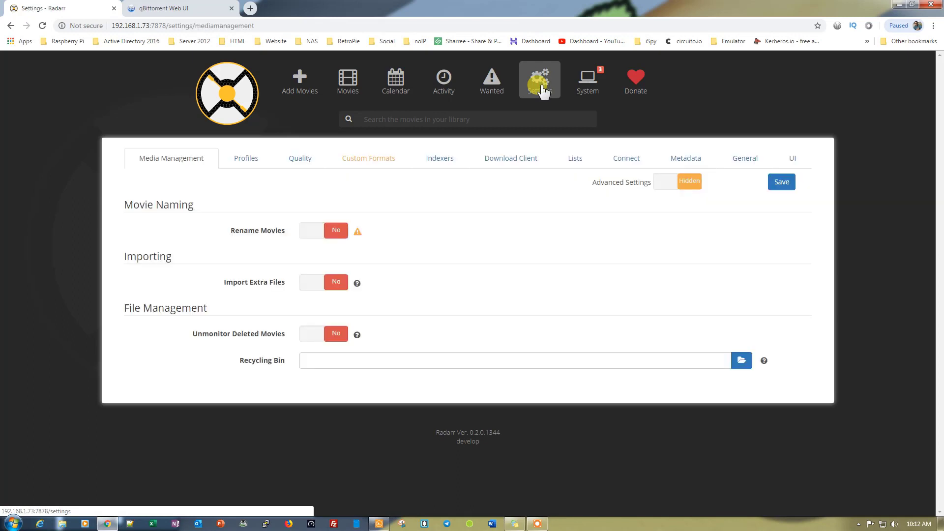
{"action": "left_click", "coordinate": [312, 230]}
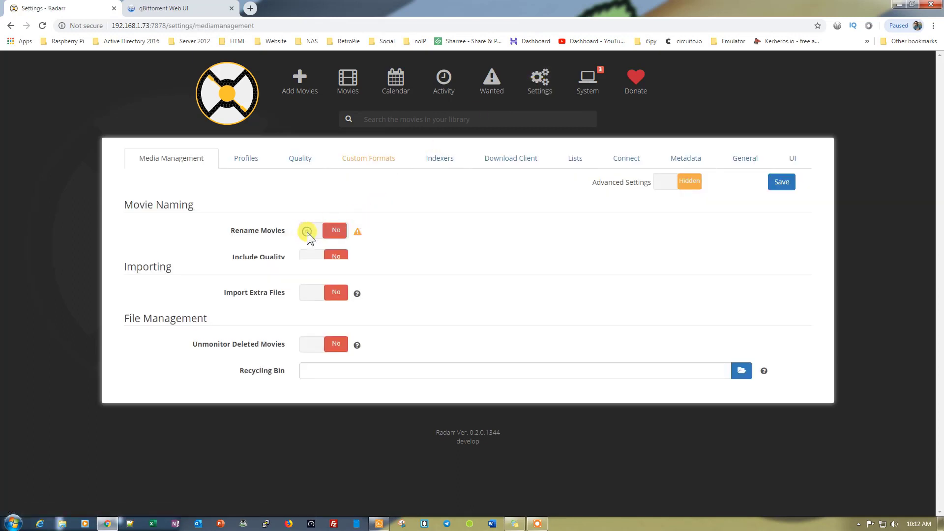
{"action": "left_click", "coordinate": [312, 230]}
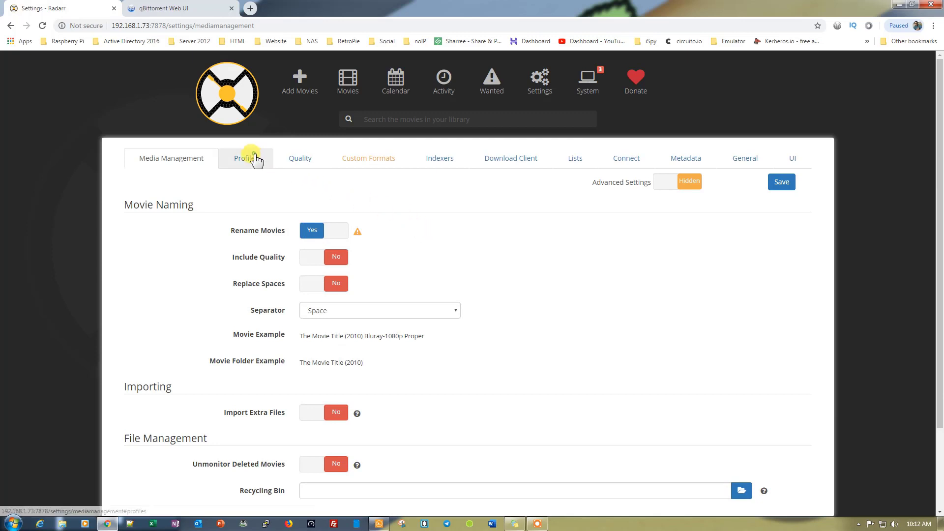
Review the Profiles, Quality definitions and Custom Formats settings pages.
{"action": "left_click", "coordinate": [246, 157]}
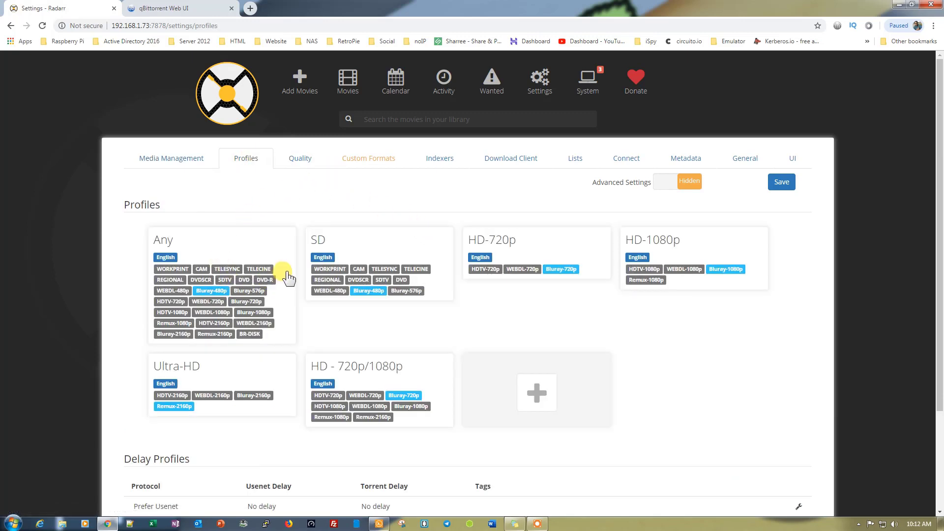
{"action": "left_click", "coordinate": [299, 158]}
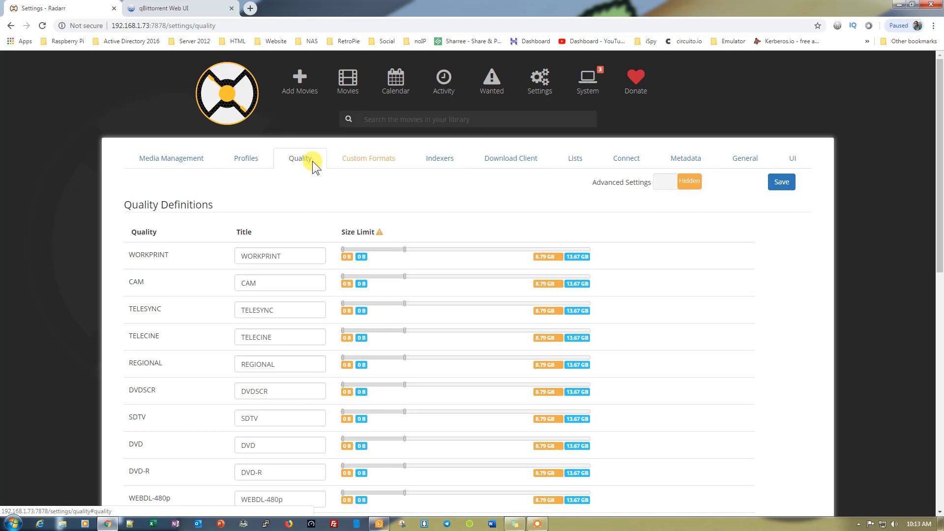
{"action": "left_click", "coordinate": [367, 157]}
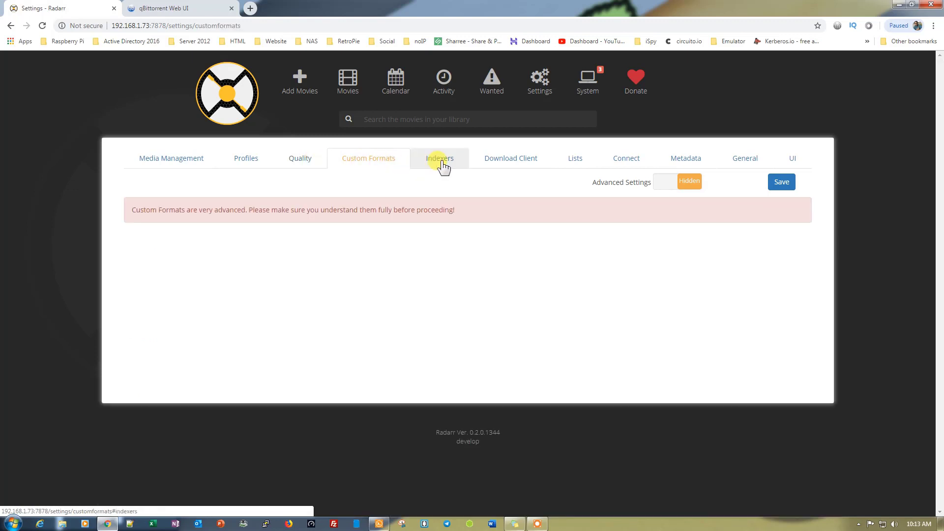
Add Rarbg as a torrent indexer, test the connection successfully and save it.
{"action": "left_click", "coordinate": [440, 157]}
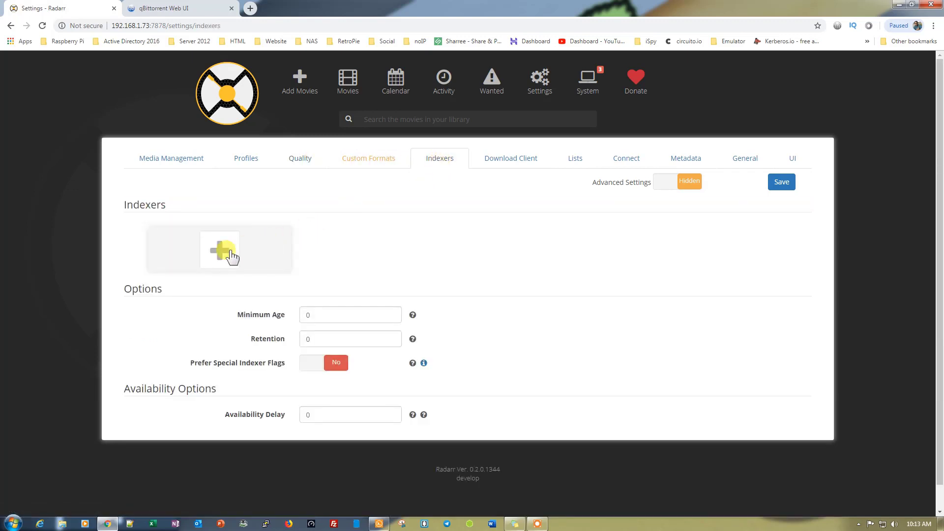
{"action": "left_click", "coordinate": [218, 248]}
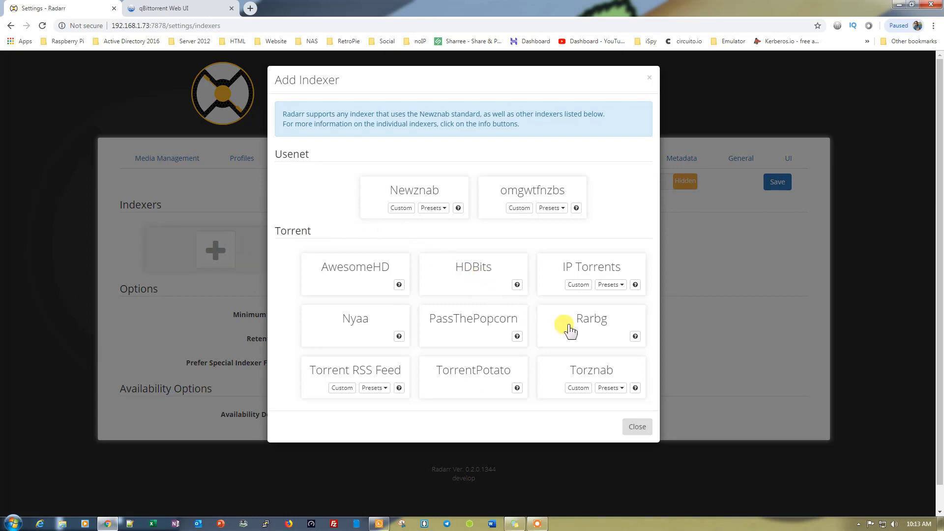
{"action": "left_click", "coordinate": [591, 326]}
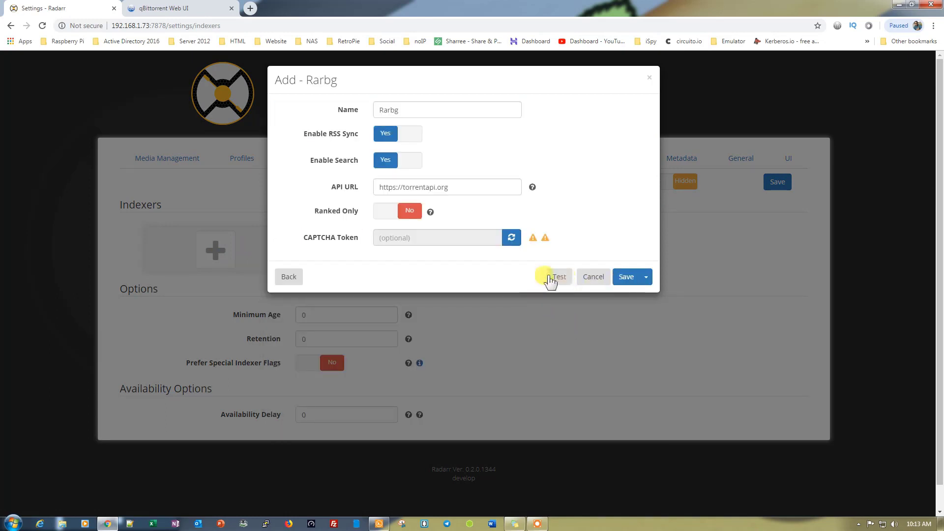
{"action": "left_click", "coordinate": [557, 276]}
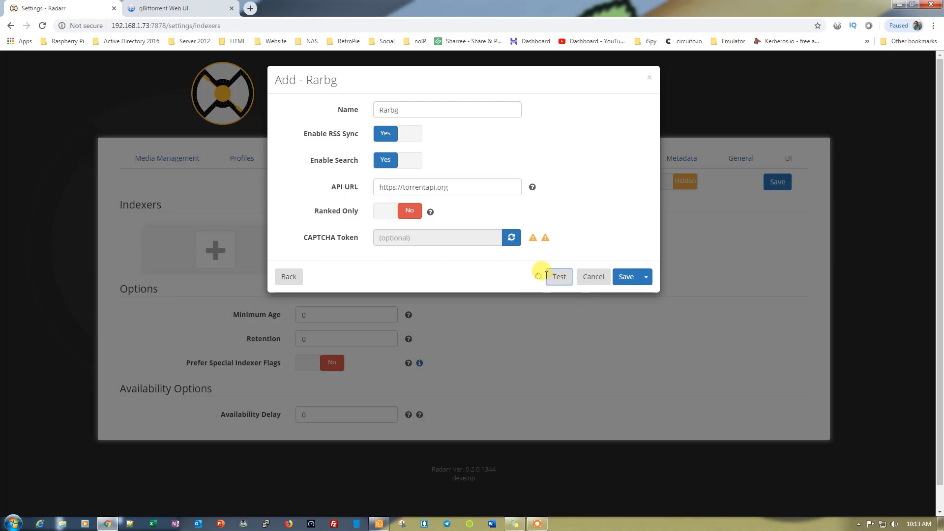
{"action": "left_click", "coordinate": [557, 276]}
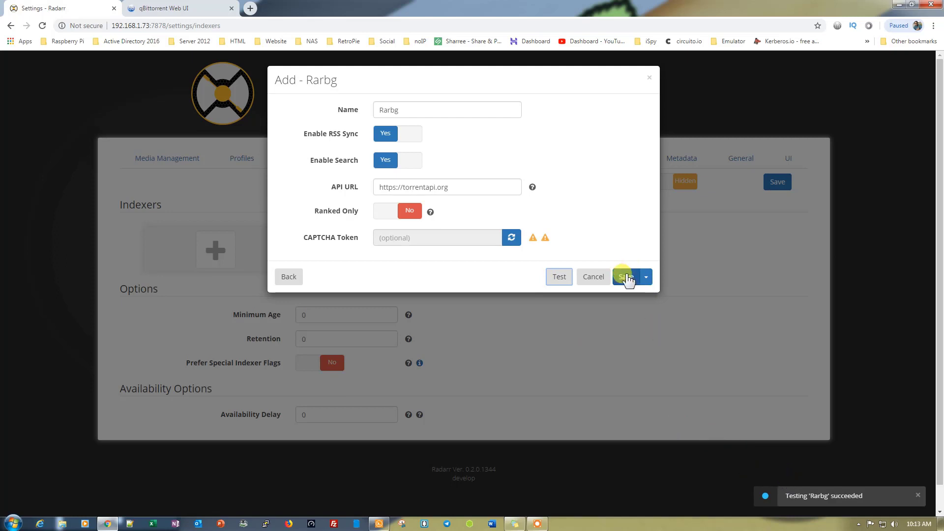
{"action": "left_click", "coordinate": [626, 276]}
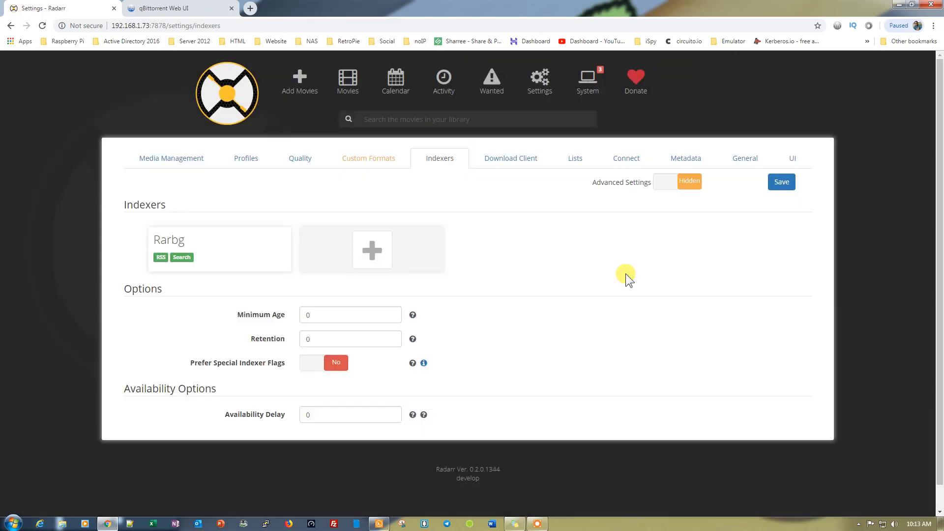
Start a qBittorrent download client entry with its port set to 1340.
{"action": "left_click", "coordinate": [510, 157]}
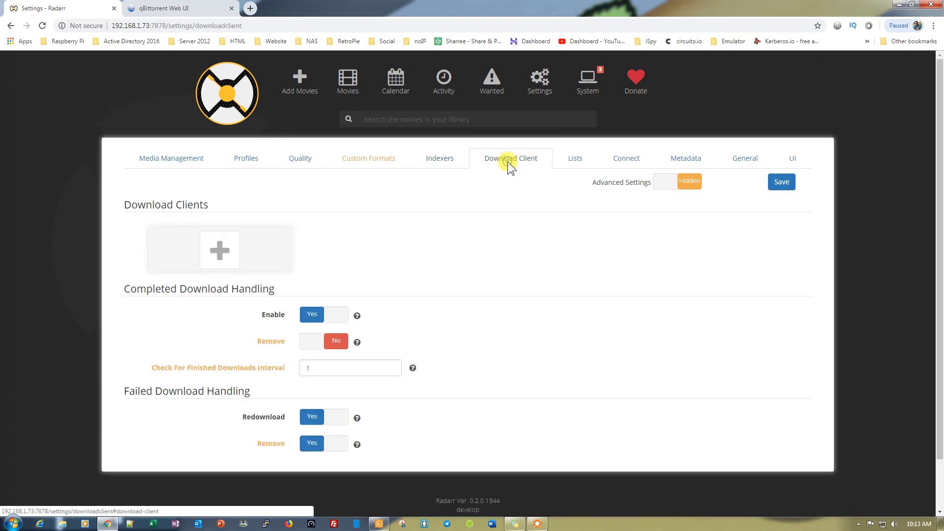
{"action": "left_click", "coordinate": [218, 249]}
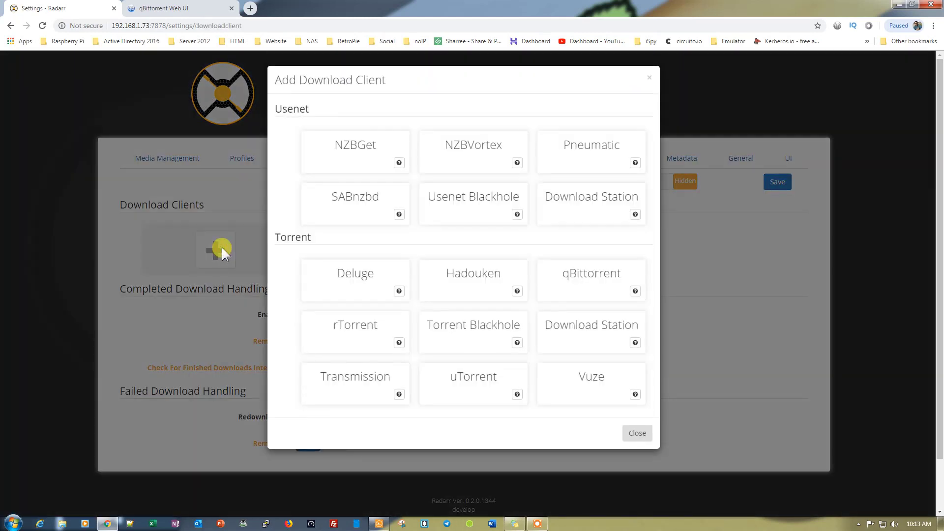
{"action": "left_click", "coordinate": [590, 280]}
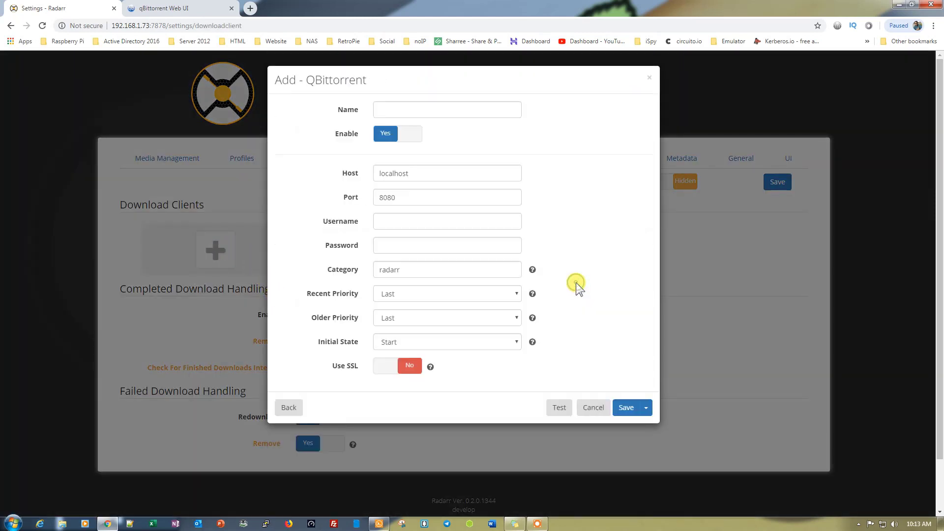
{"action": "left_click", "coordinate": [447, 197]}
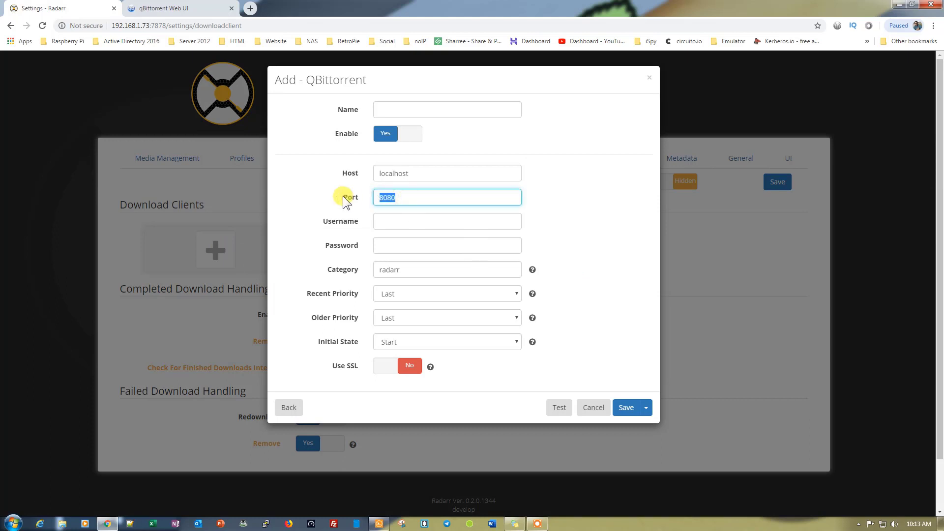
{"action": "type", "text": "1340"}
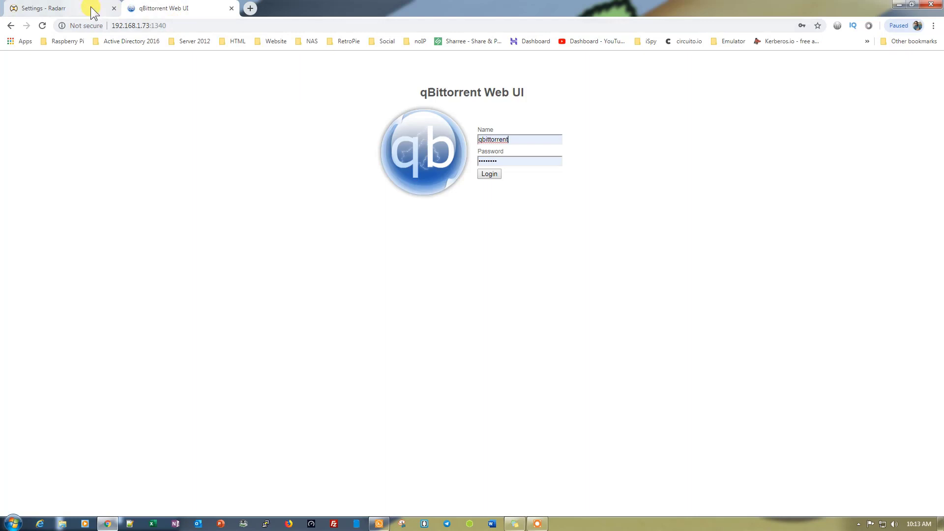
{"action": "left_click", "coordinate": [520, 139]}
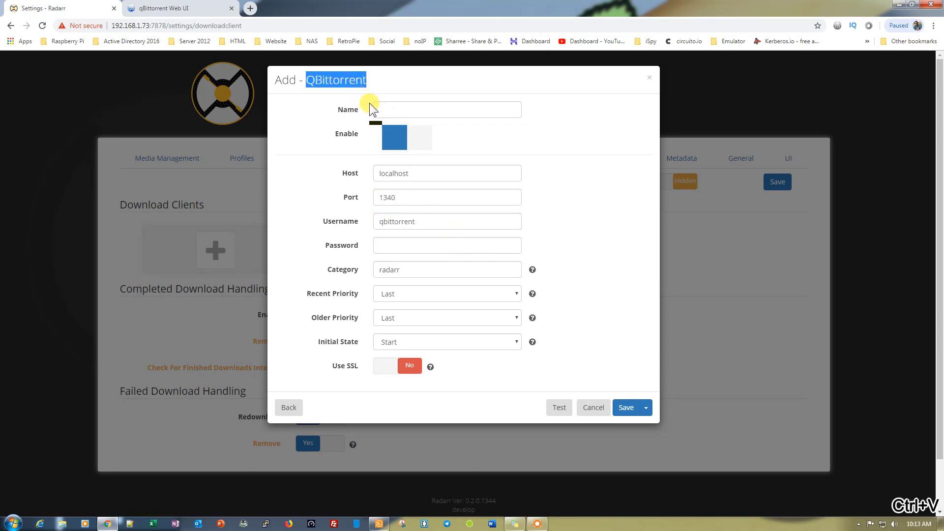
Name the client, fill in the qBittorrent password, test the connection and save it.
{"action": "left_click", "coordinate": [446, 245]}
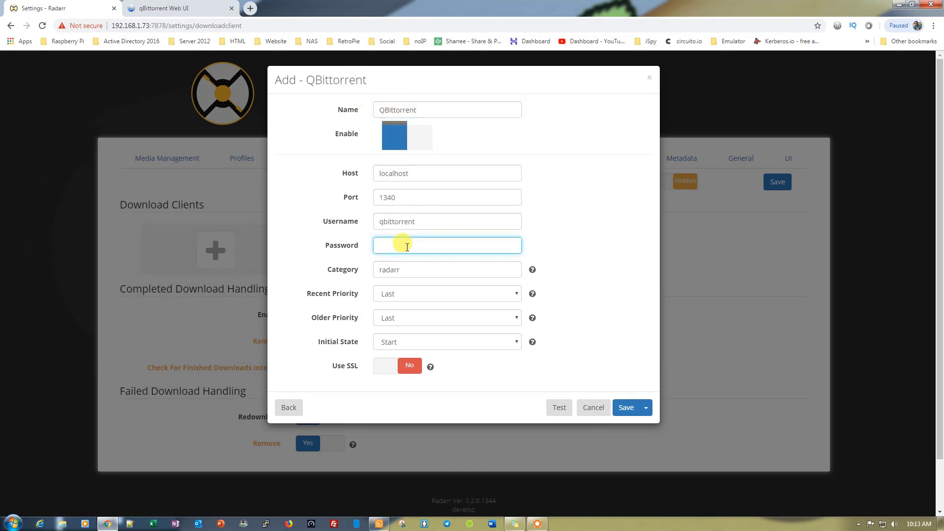
{"action": "left_click", "coordinate": [386, 133]}
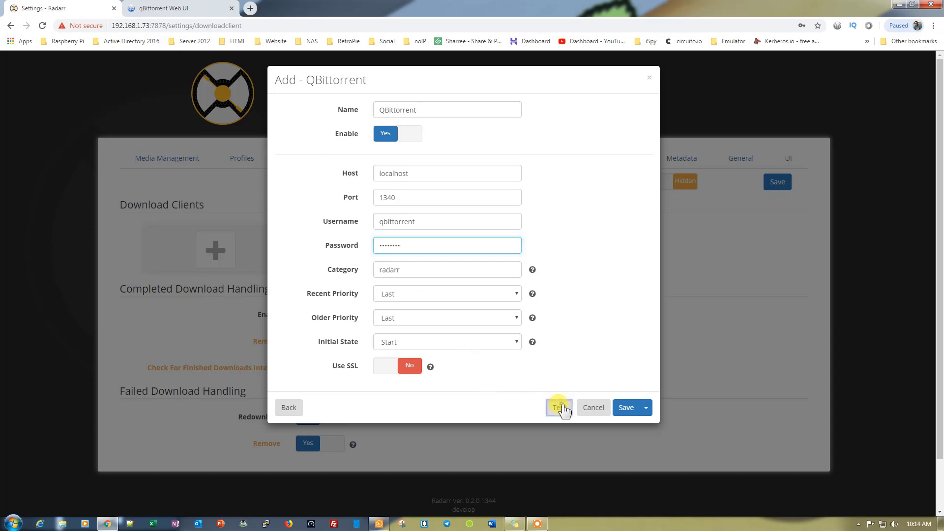
{"action": "left_click", "coordinate": [559, 407]}
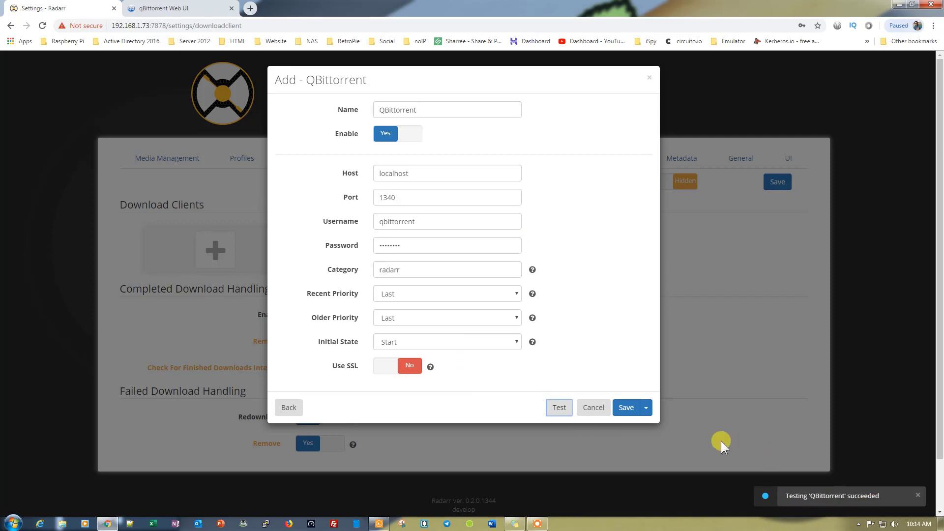
{"action": "left_click", "coordinate": [626, 407]}
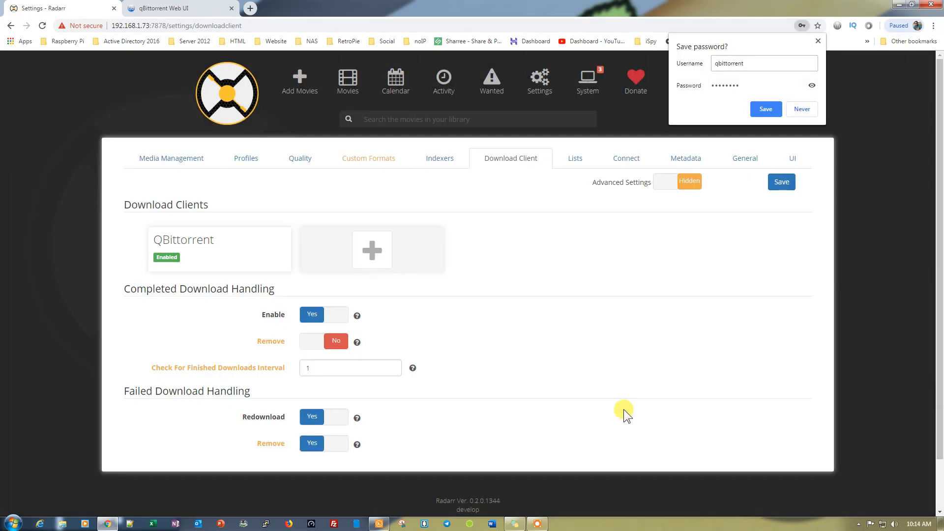
{"action": "mouse_move", "coordinate": [569, 275]}
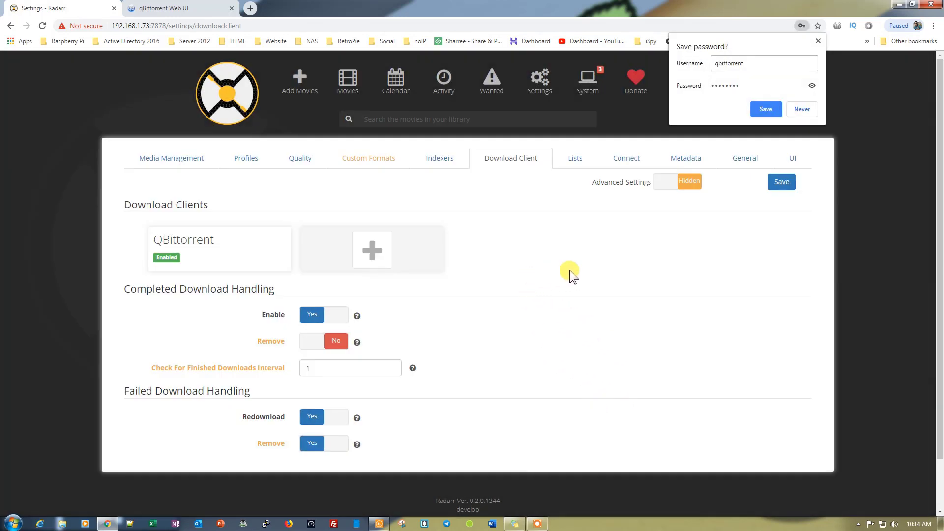
Review the Lists and Connect settings, viewing the Add Notification choices without adding one.
{"action": "left_click", "coordinate": [574, 157]}
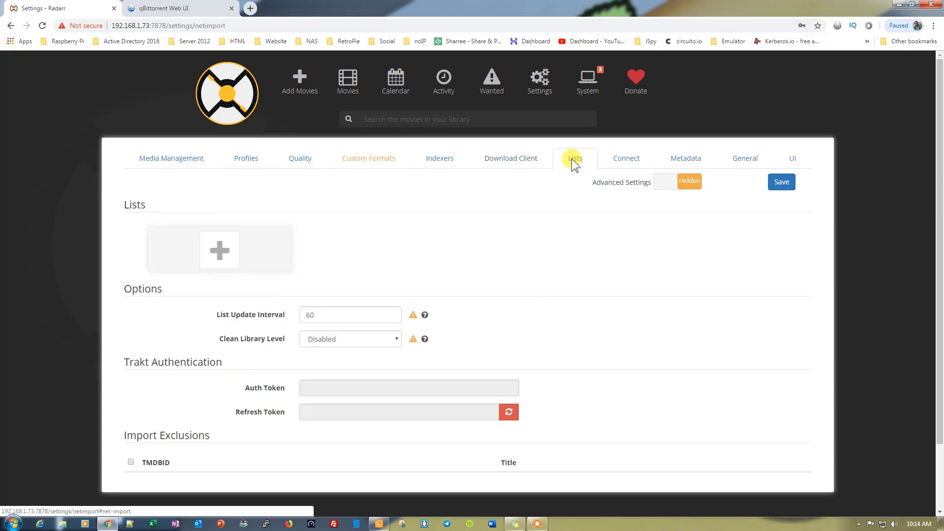
{"action": "left_click", "coordinate": [625, 157]}
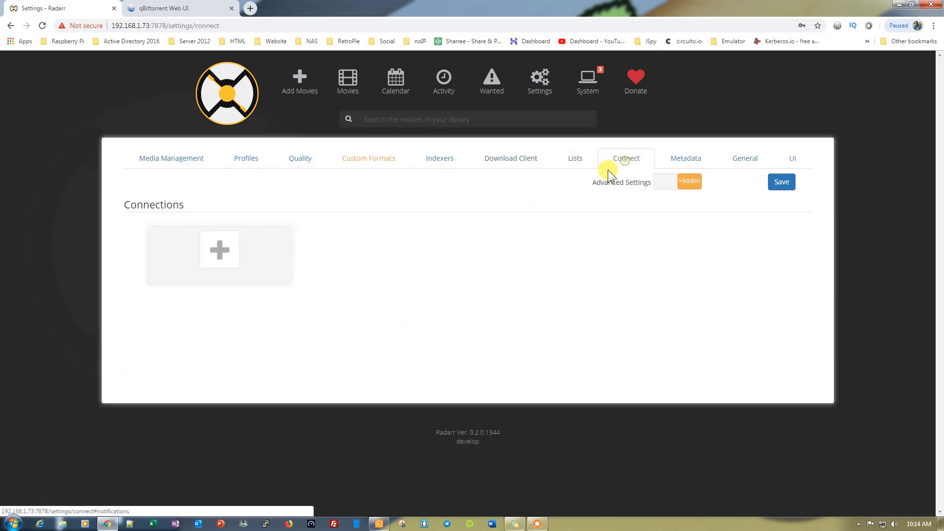
{"action": "left_click", "coordinate": [219, 248]}
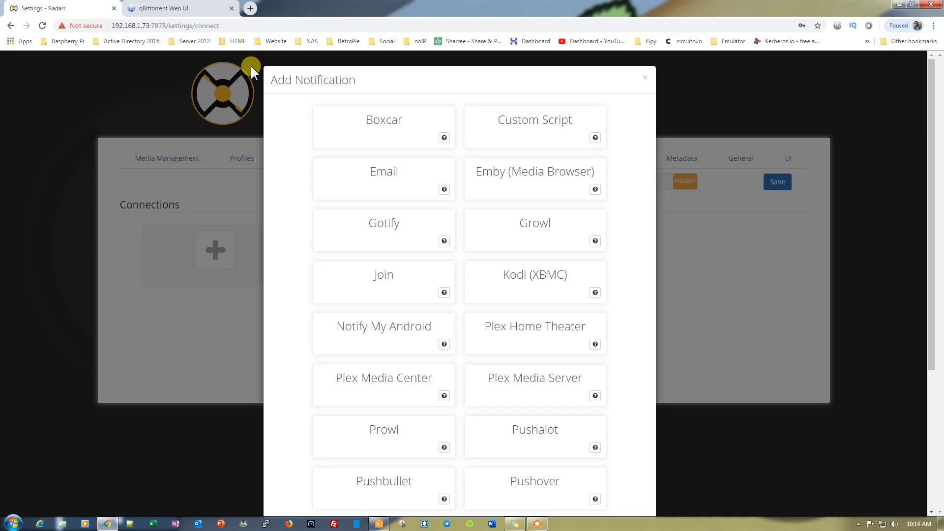
{"action": "mouse_move", "coordinate": [442, 283]}
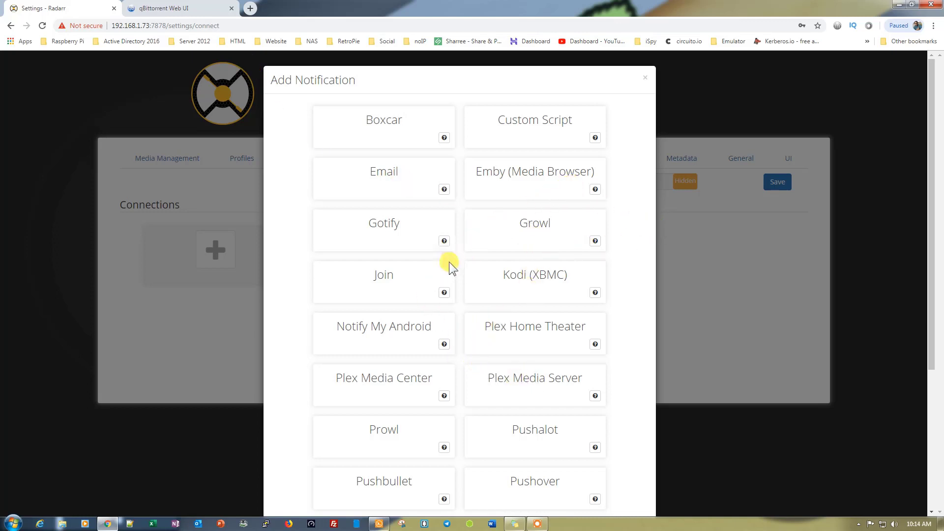
{"action": "left_click", "coordinate": [645, 77]}
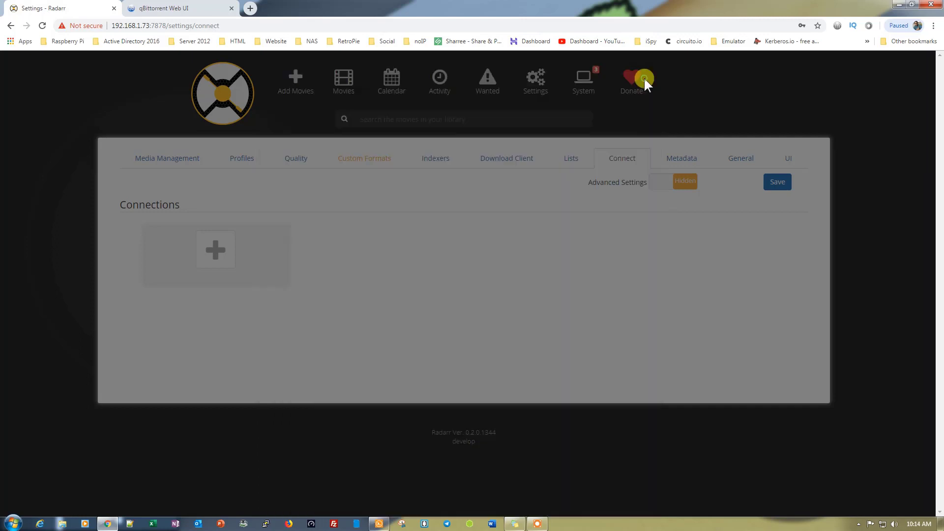
Browse Discover New Movies, then search 'iron man' and add Iron Man (2008) to the library.
{"action": "left_click", "coordinate": [299, 82]}
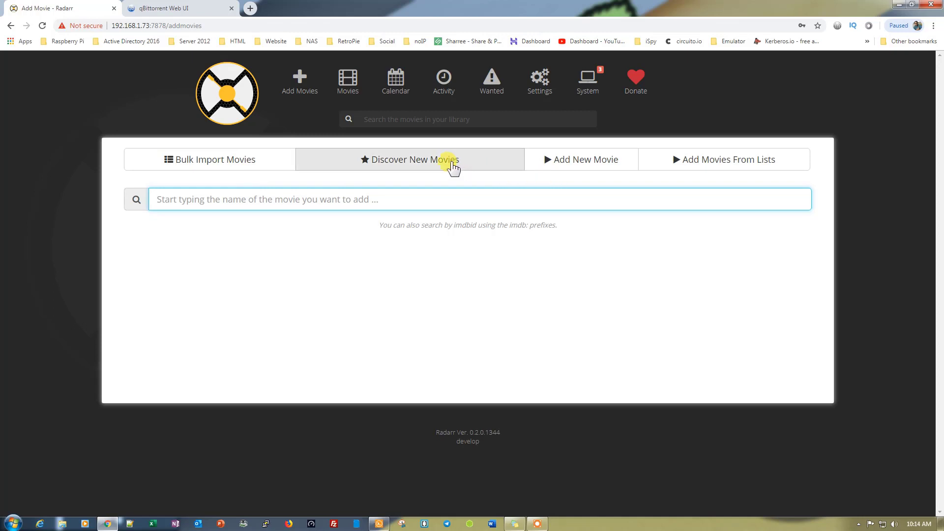
{"action": "left_click", "coordinate": [412, 159]}
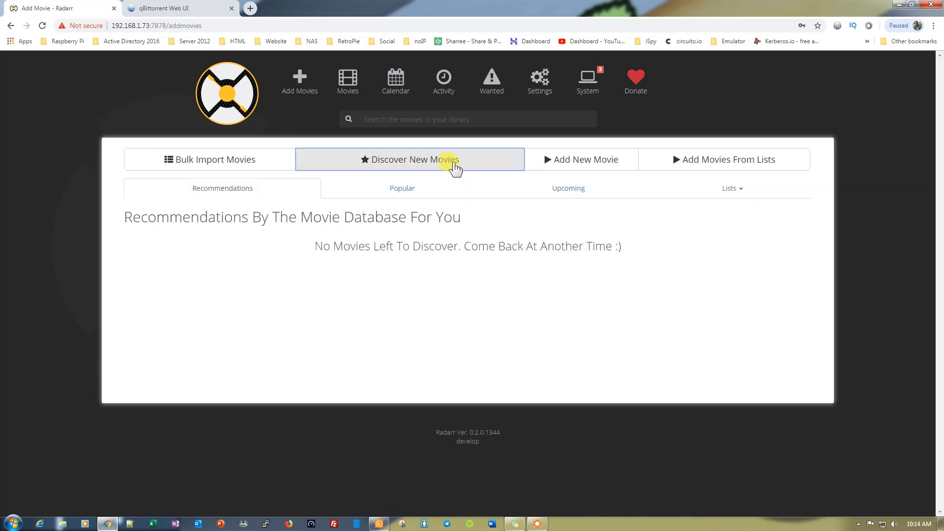
{"action": "left_click", "coordinate": [724, 160]}
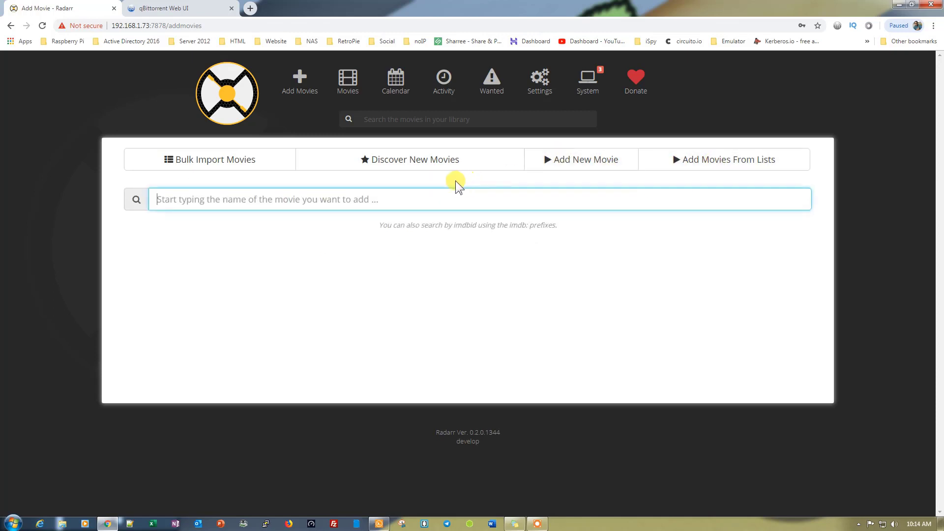
{"action": "type", "text": "iron men"}
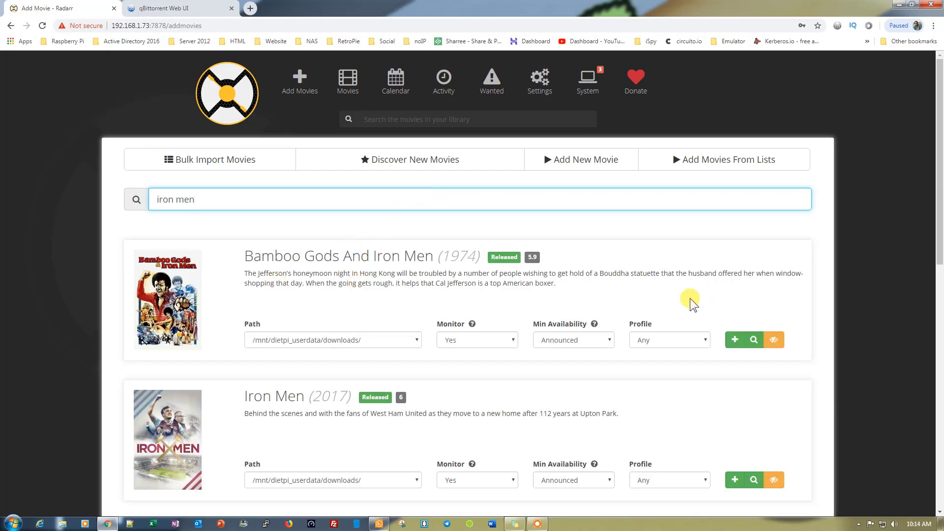
{"action": "scroll", "scroll_direction": "down", "scroll_amount": 3}
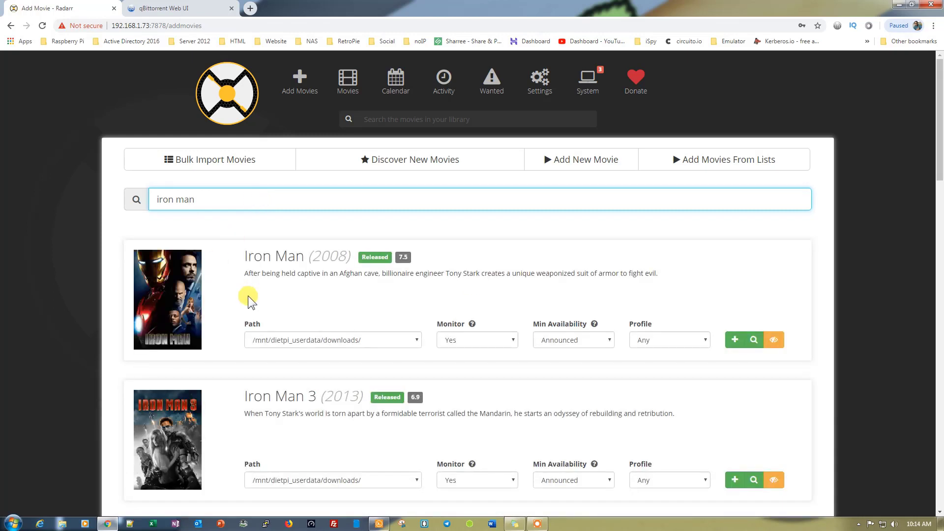
{"action": "mouse_move", "coordinate": [326, 342]}
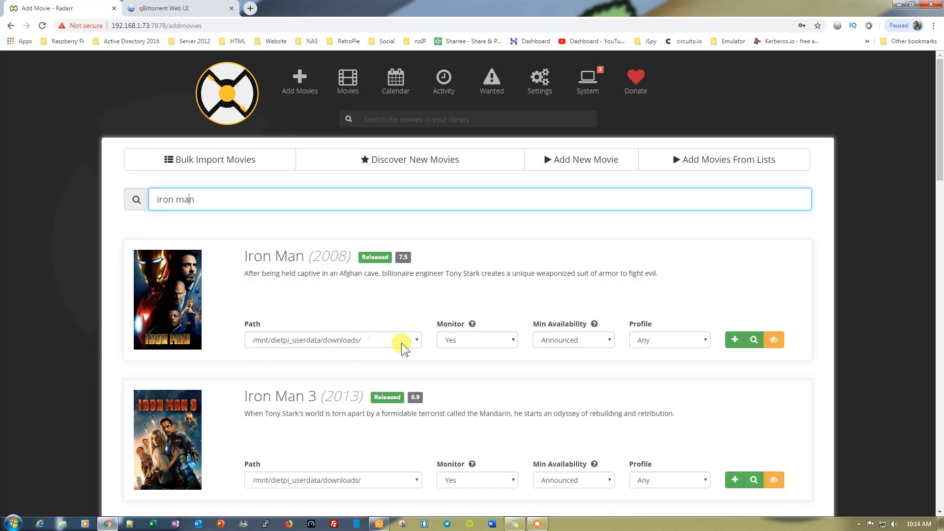
{"action": "left_click", "coordinate": [415, 339]}
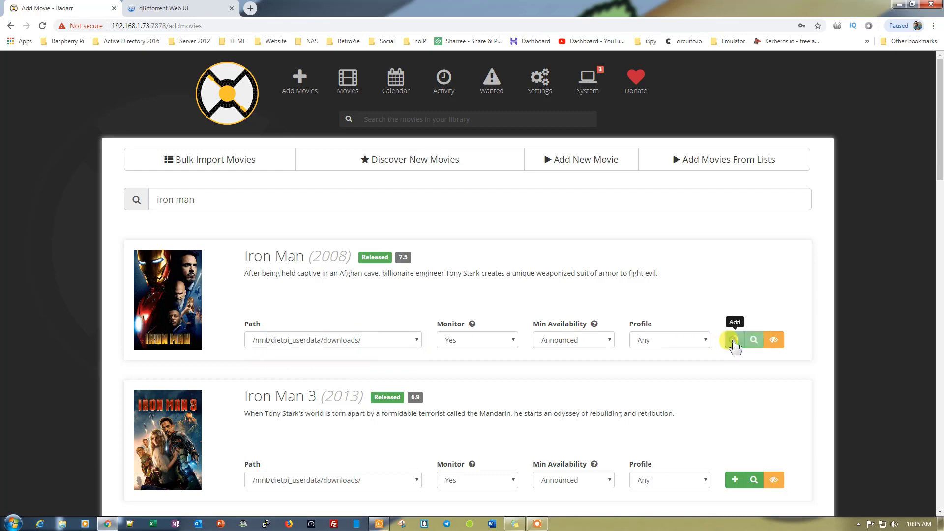
{"action": "left_click", "coordinate": [733, 339]}
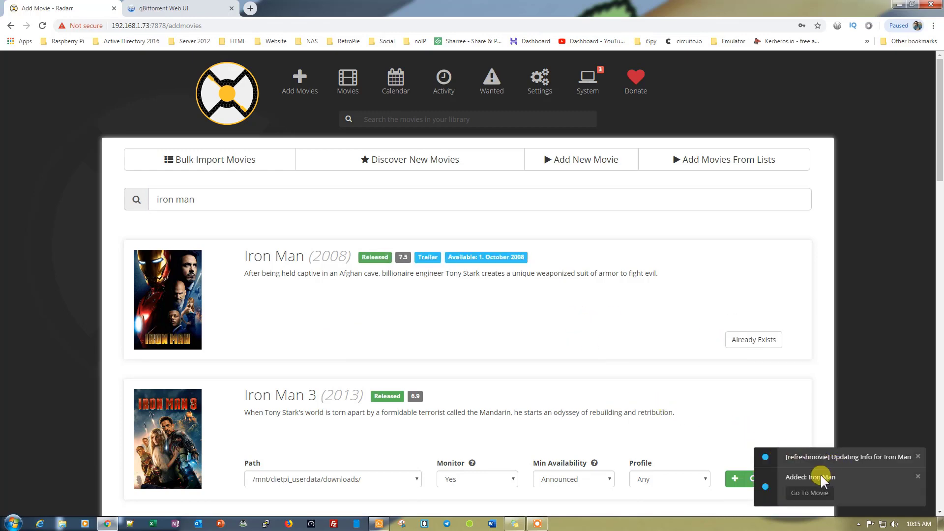
From the Iron Man page, search releases and queue the 2.4 GB 1080p RARBG release for download.
{"action": "left_click", "coordinate": [808, 492]}
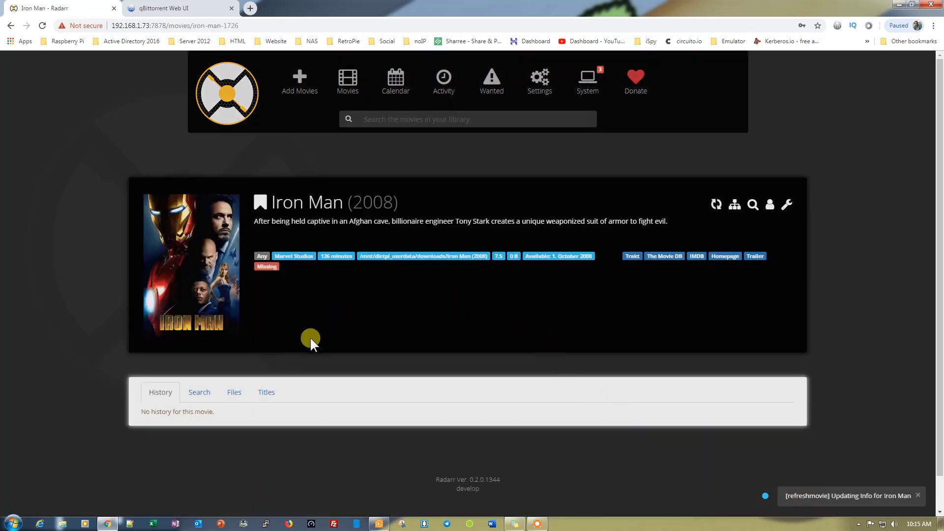
{"action": "left_click", "coordinate": [199, 393]}
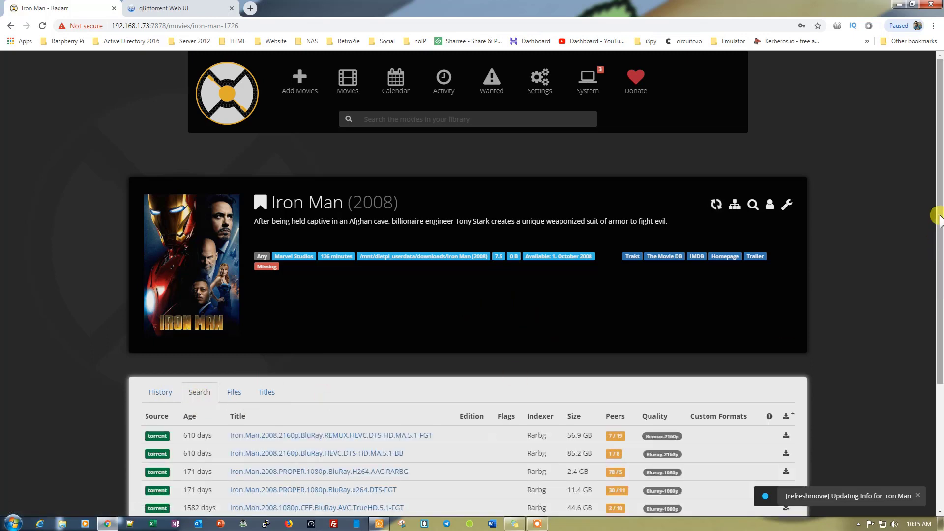
{"action": "scroll", "scroll_direction": "down", "scroll_amount": 3}
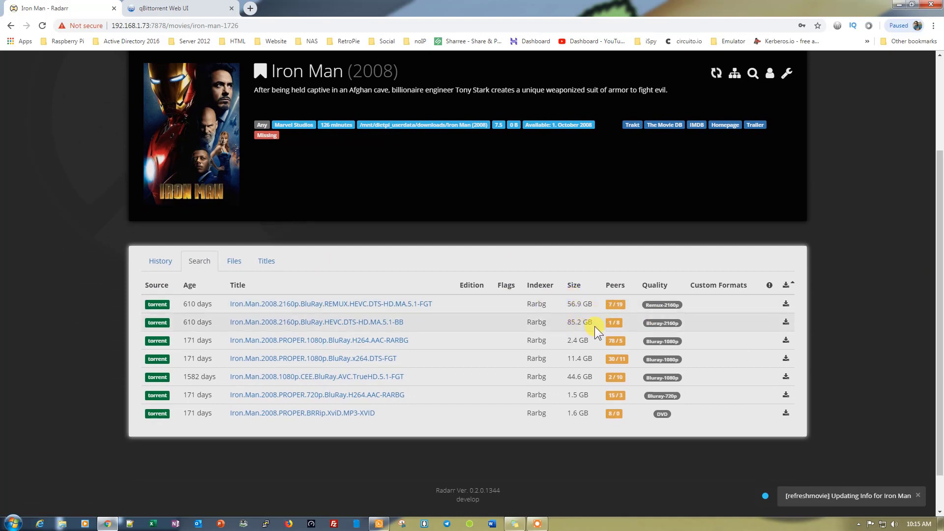
{"action": "mouse_move", "coordinate": [591, 354]}
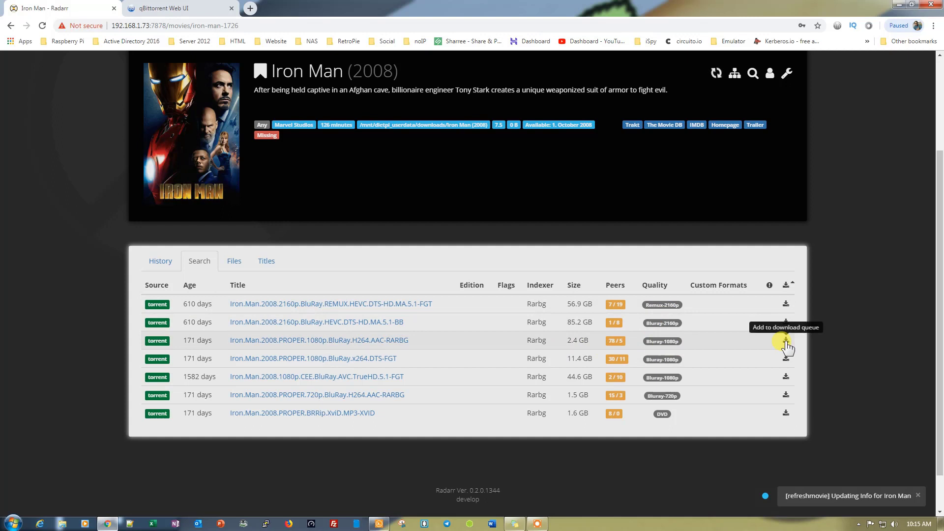
{"action": "left_click", "coordinate": [785, 340]}
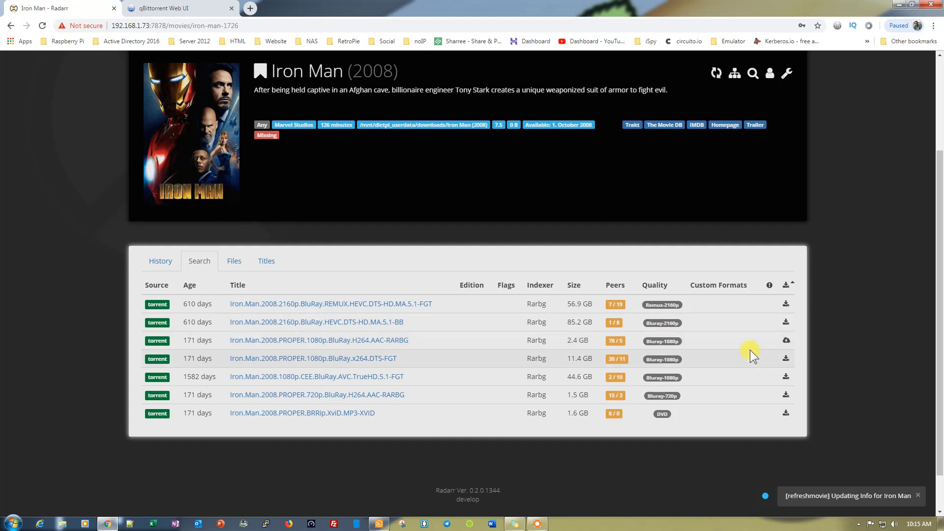
Log in to the qBittorrent Web UI and select the newly arrived Iron Man torrent.
{"action": "left_click", "coordinate": [160, 7]}
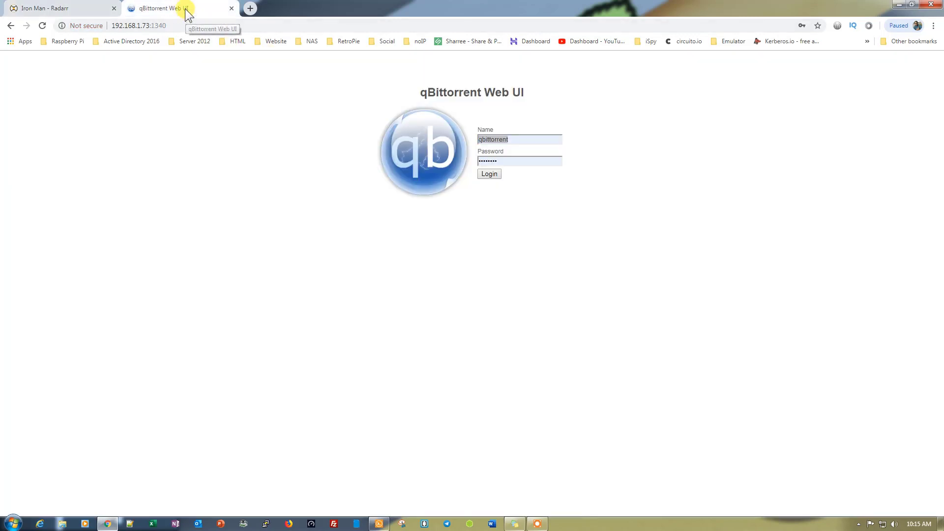
{"action": "left_click", "coordinate": [489, 174]}
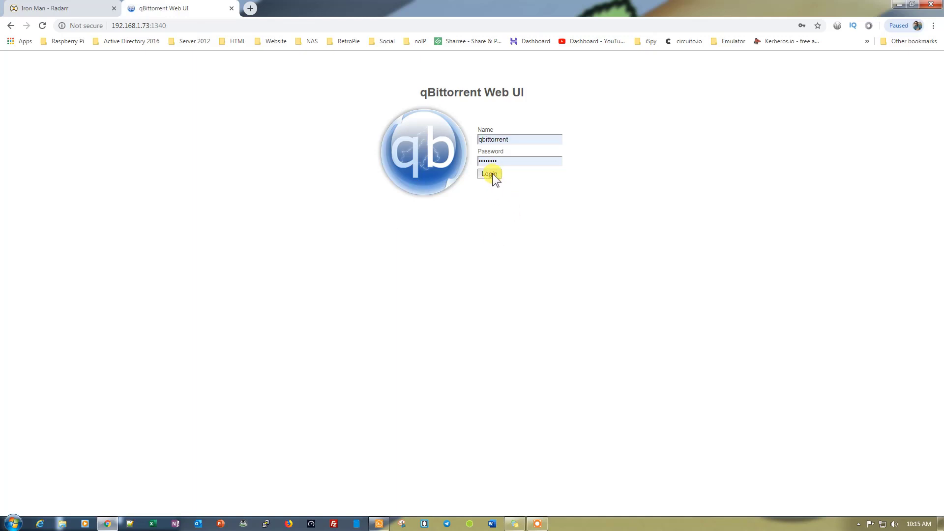
{"action": "left_click", "coordinate": [489, 174]}
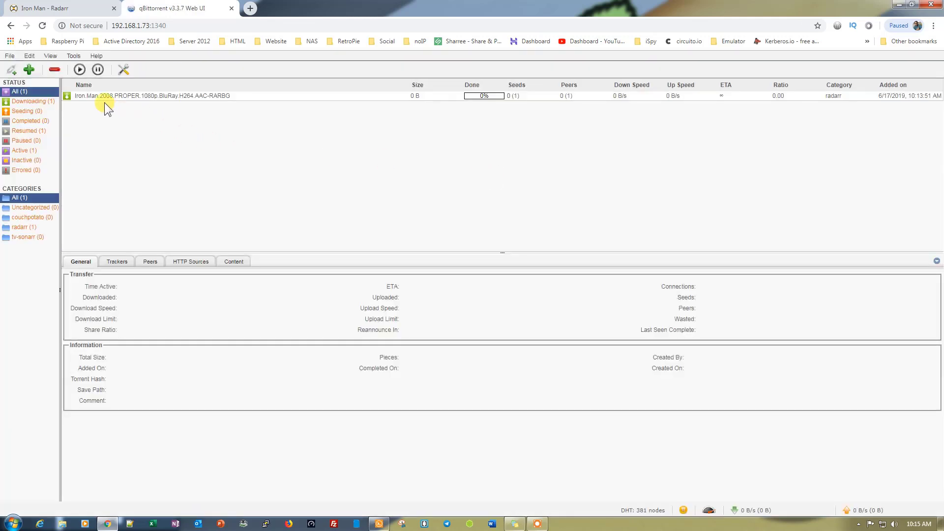
{"action": "left_click", "coordinate": [219, 95]}
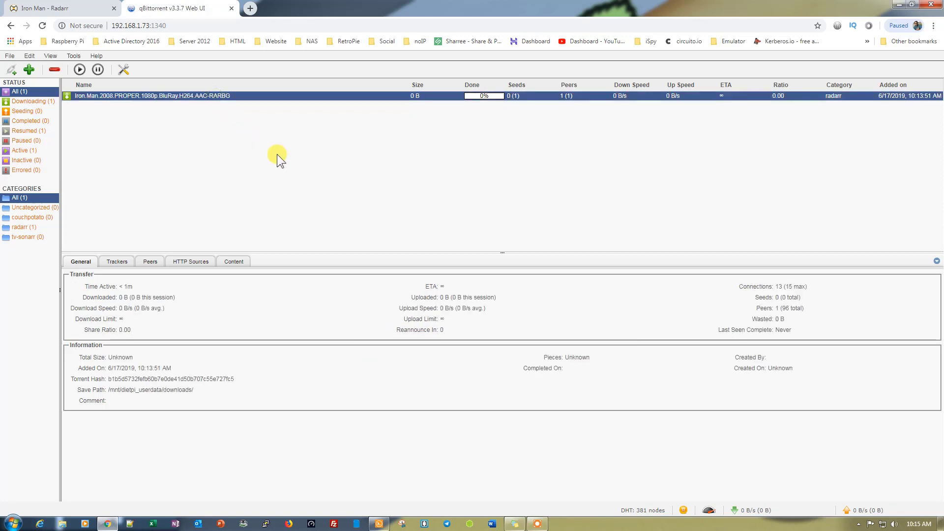
Delete the Iron Man torrent together with its files.
{"action": "left_click", "coordinate": [53, 69]}
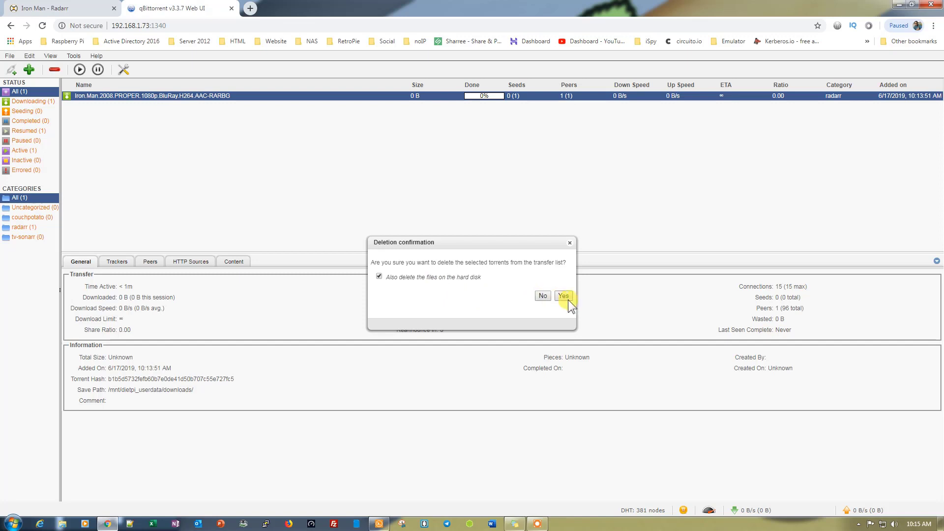
{"action": "left_click", "coordinate": [562, 296]}
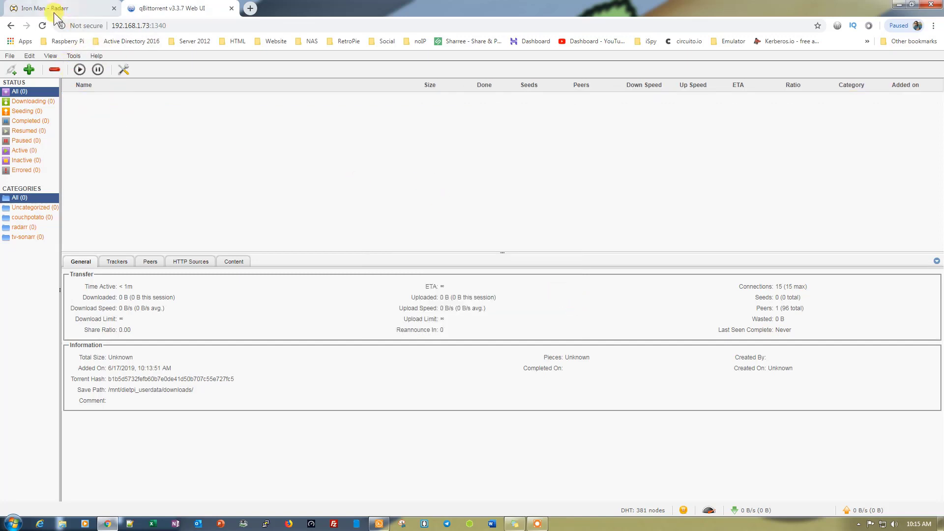
Switch back to the Iron Man - Radarr tab showing the Rarbg search results.
{"action": "left_click", "coordinate": [57, 8]}
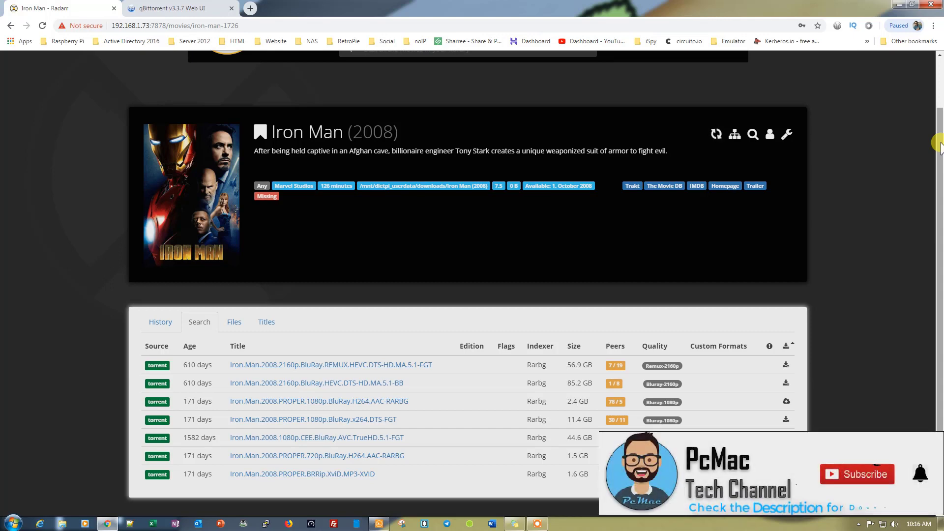
{"action": "left_click", "coordinate": [856, 474]}
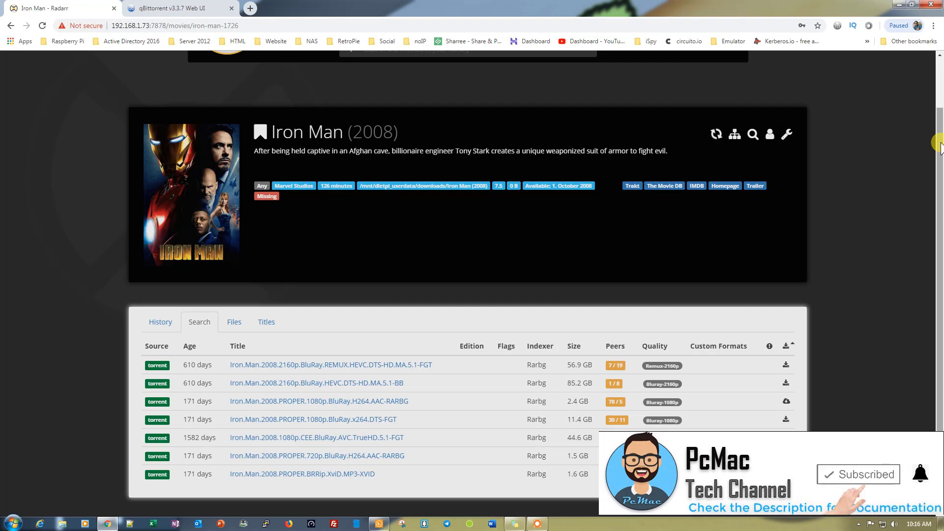